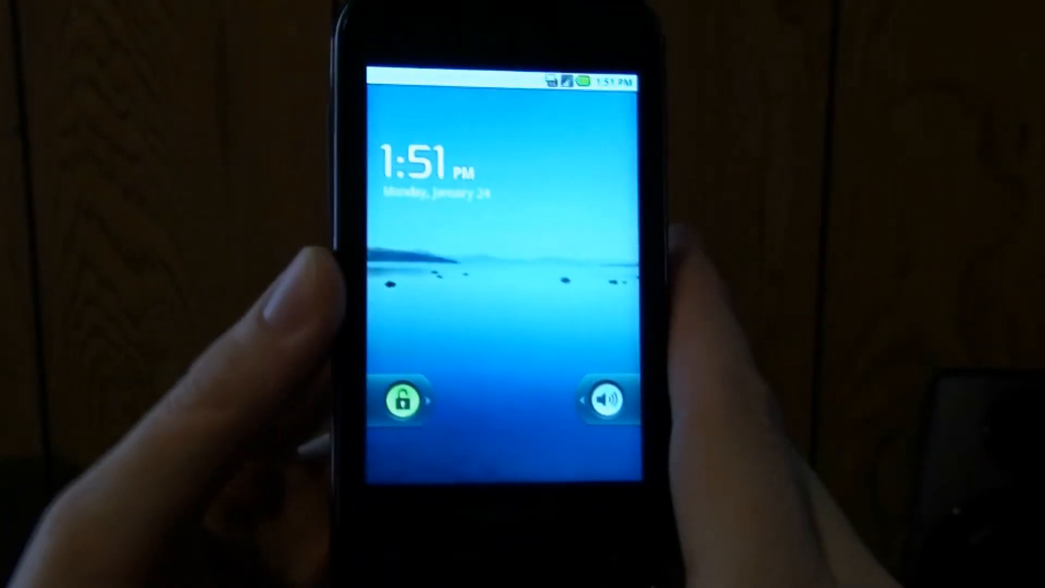
Slide the lock icon across to unlock the Samsung Transform
left_click_drag(400, 400, 599, 400)
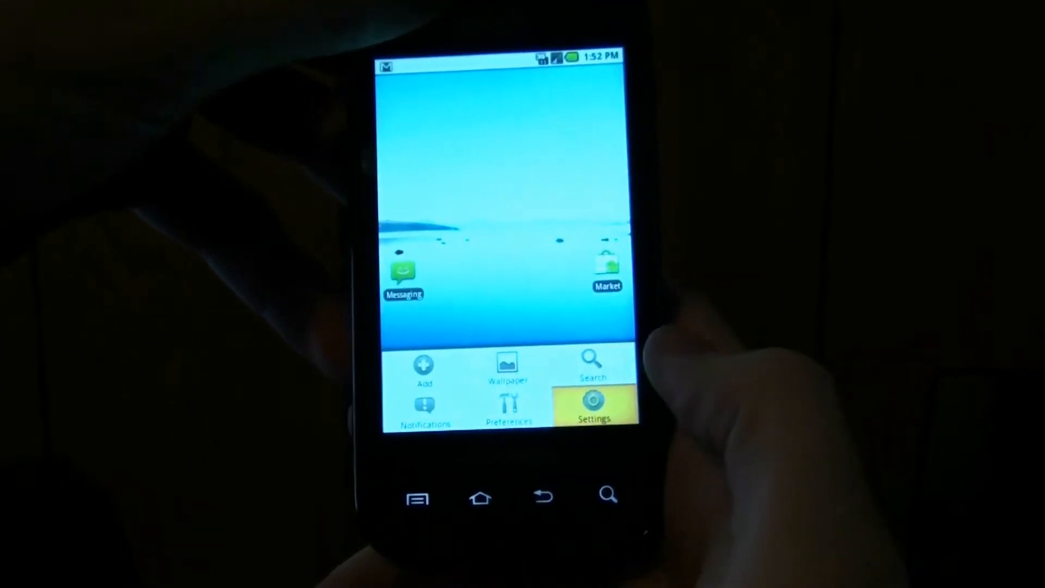
Choose Settings from the home menu, then the Applications section
left_click(591, 405)
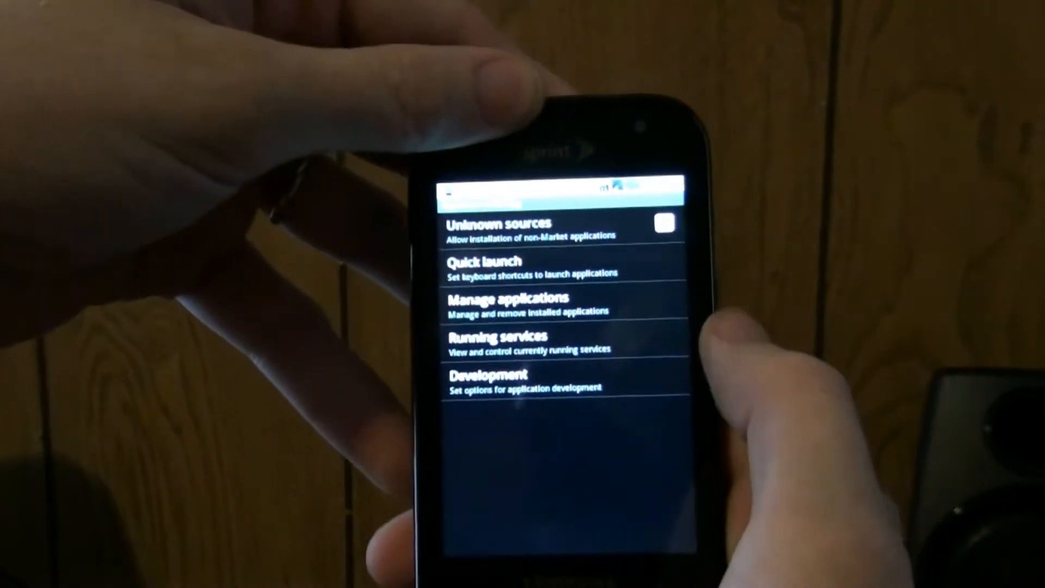
left_click(509, 303)
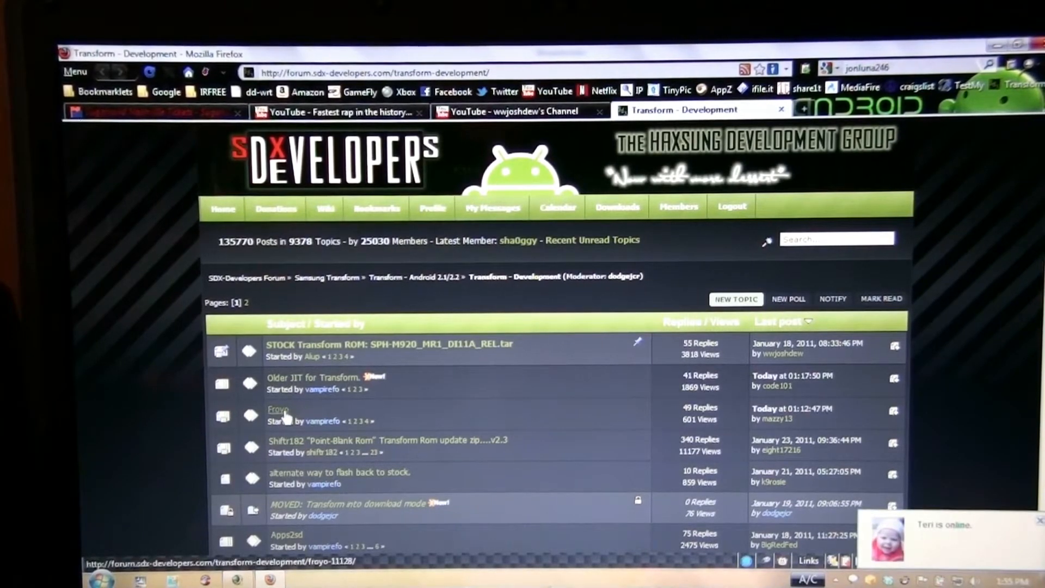
Open the Froyo forum topic and send its froyo mediafire link to the Android phone
left_click(278, 408)
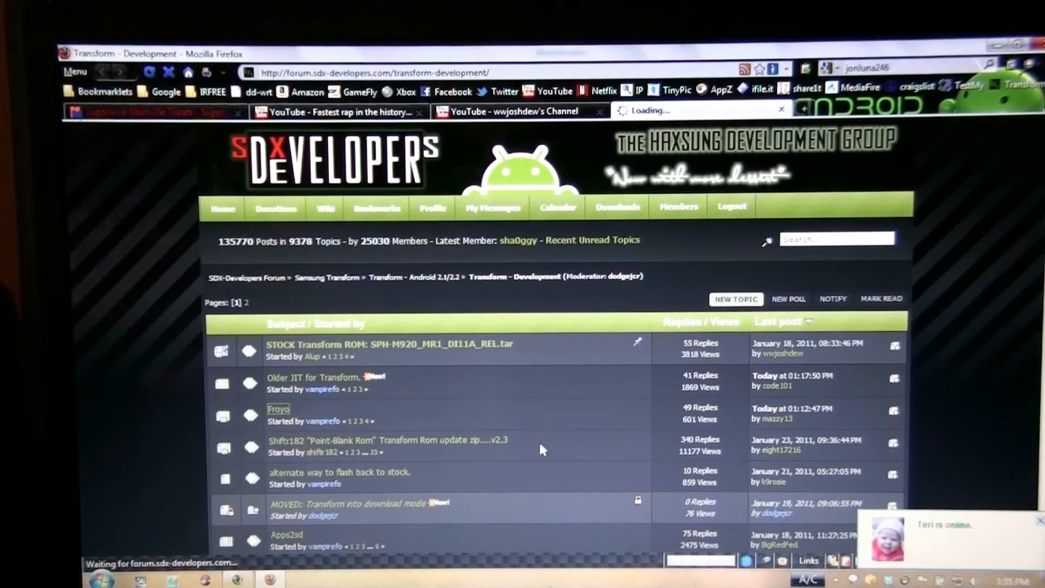
left_click(278, 408)
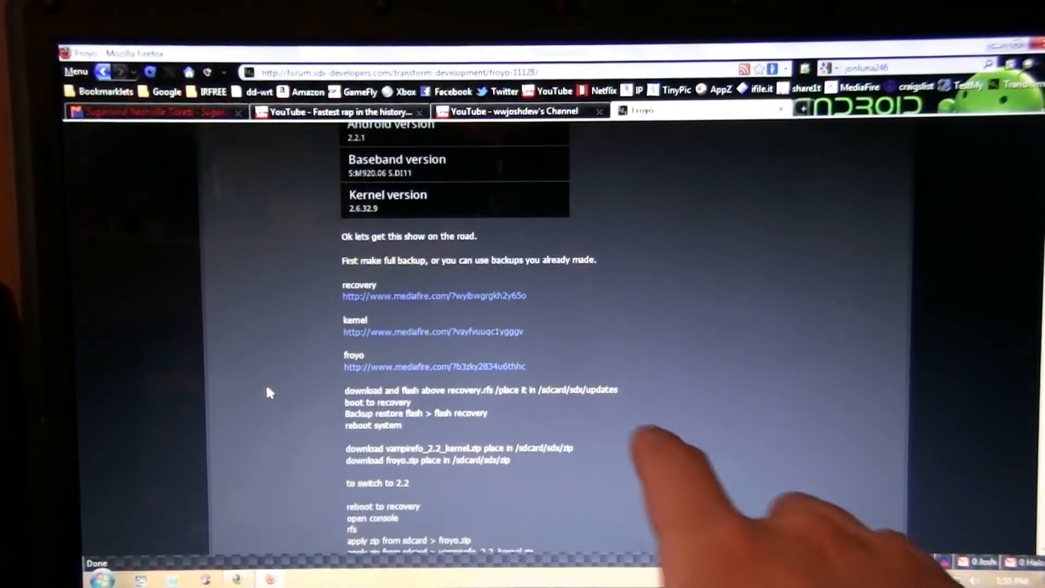
right_click(287, 505)
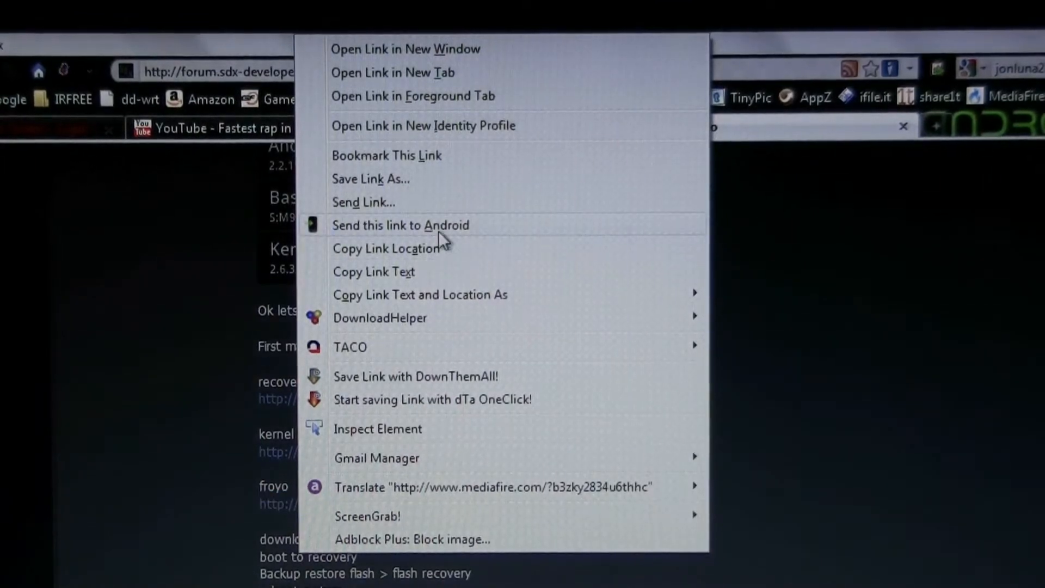
left_click(391, 72)
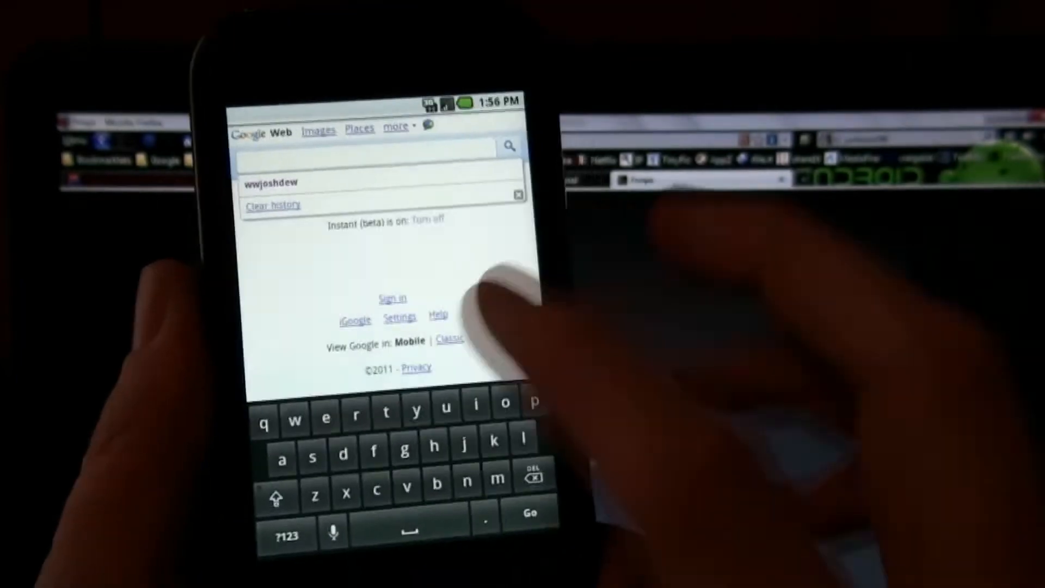
Search 'we' on Google for instant weather results, then reach the Sprint Vision sign-in page
type("we")
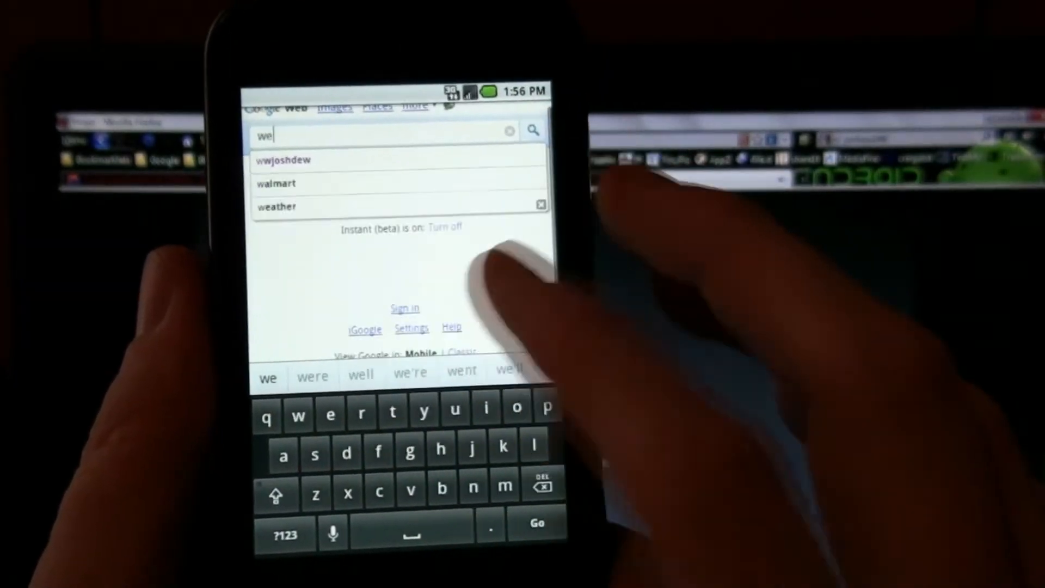
left_click(278, 207)
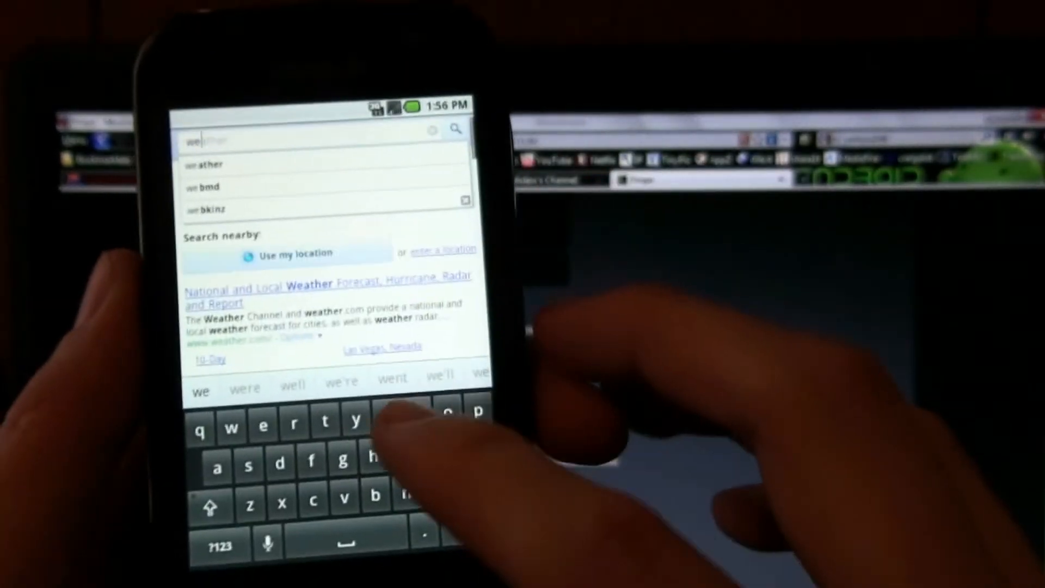
type("j")
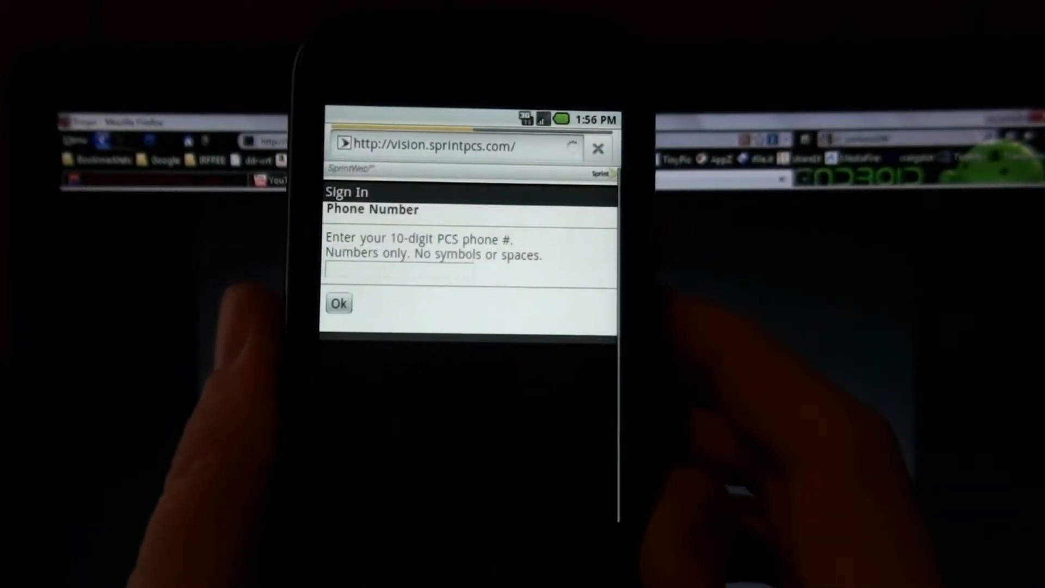
Type 'go' in the address bar and choose the Google suggestion
type("google")
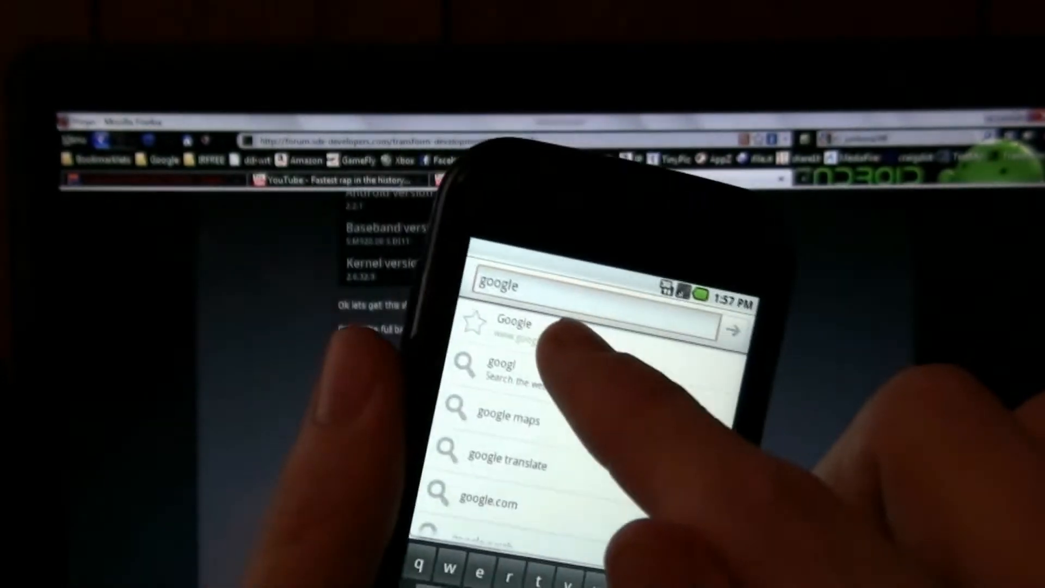
left_click(513, 326)
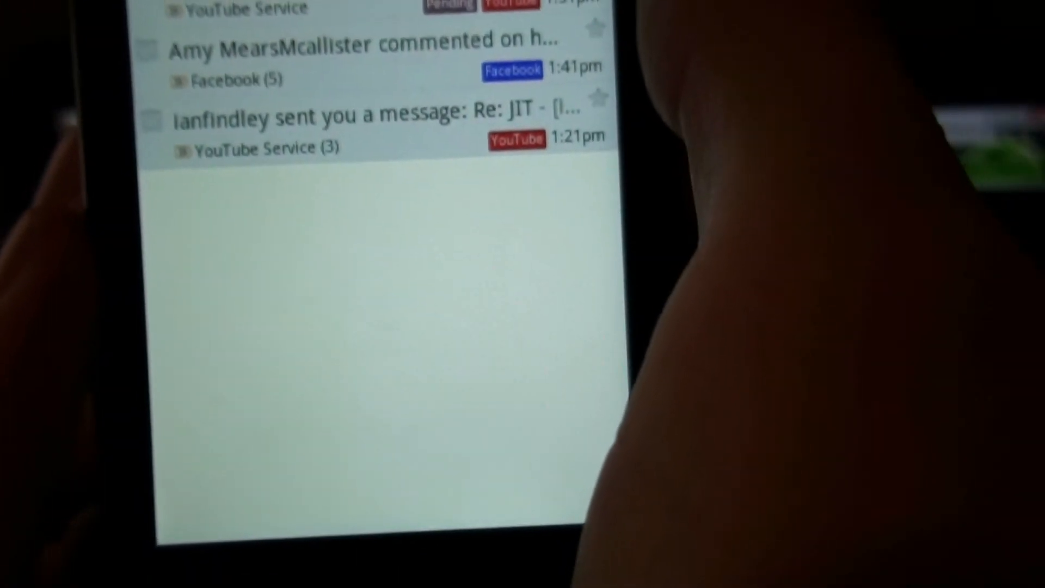
Read the Facebook and older notification emails, then return to the Gmail inbox
left_click(363, 53)
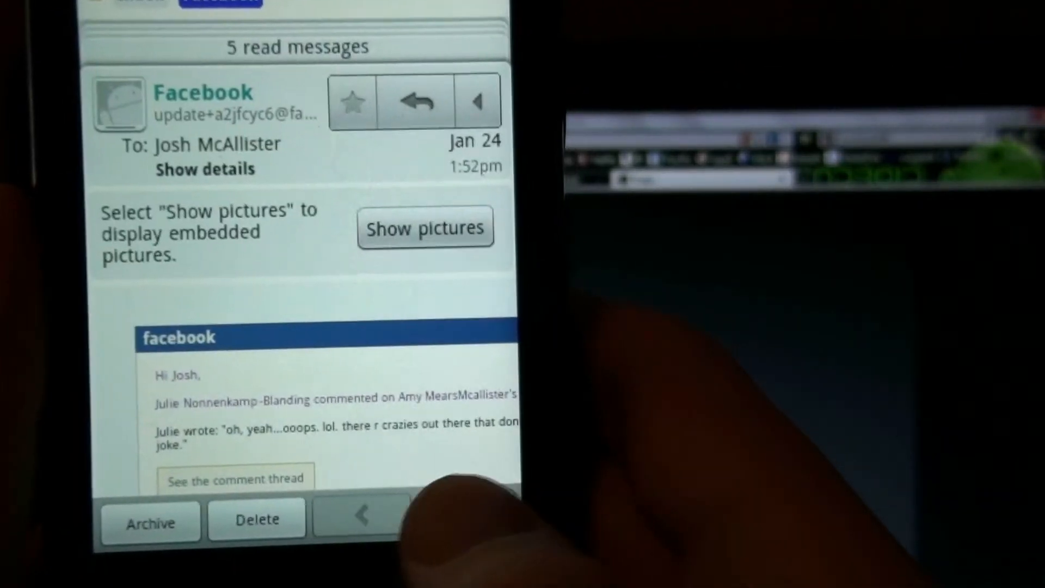
left_click(362, 515)
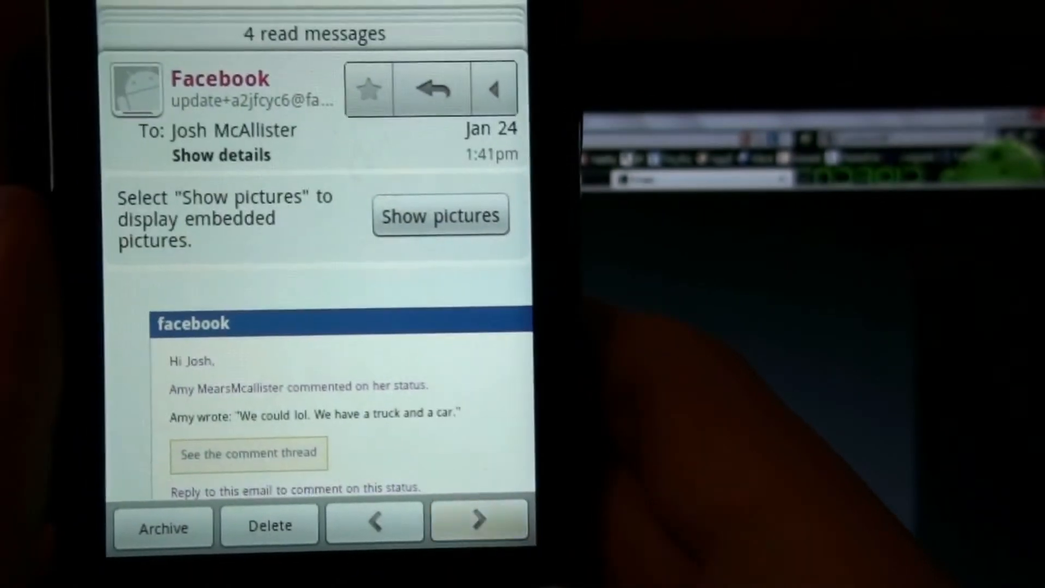
left_click(478, 519)
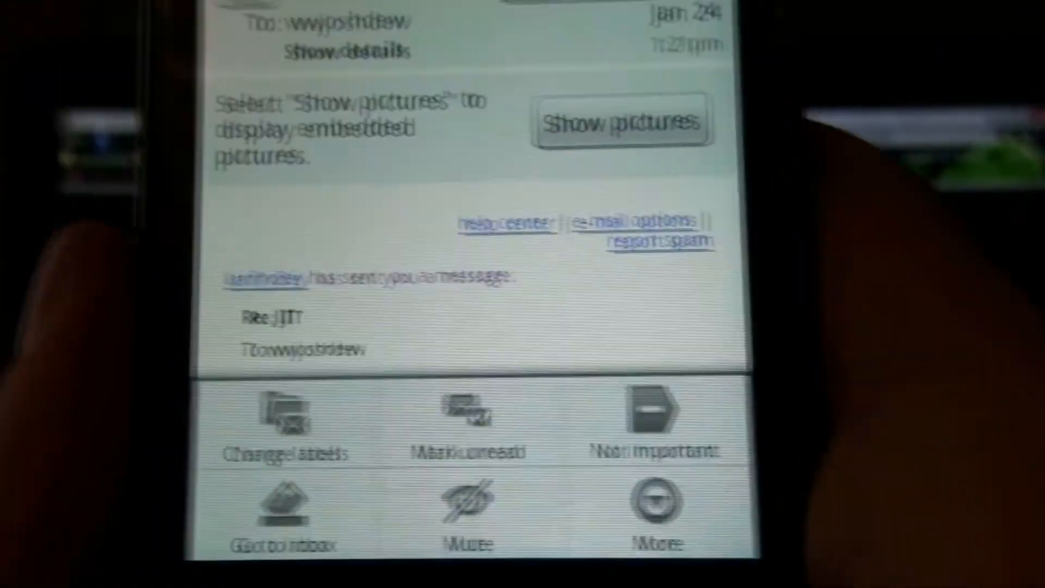
left_click(246, 466)
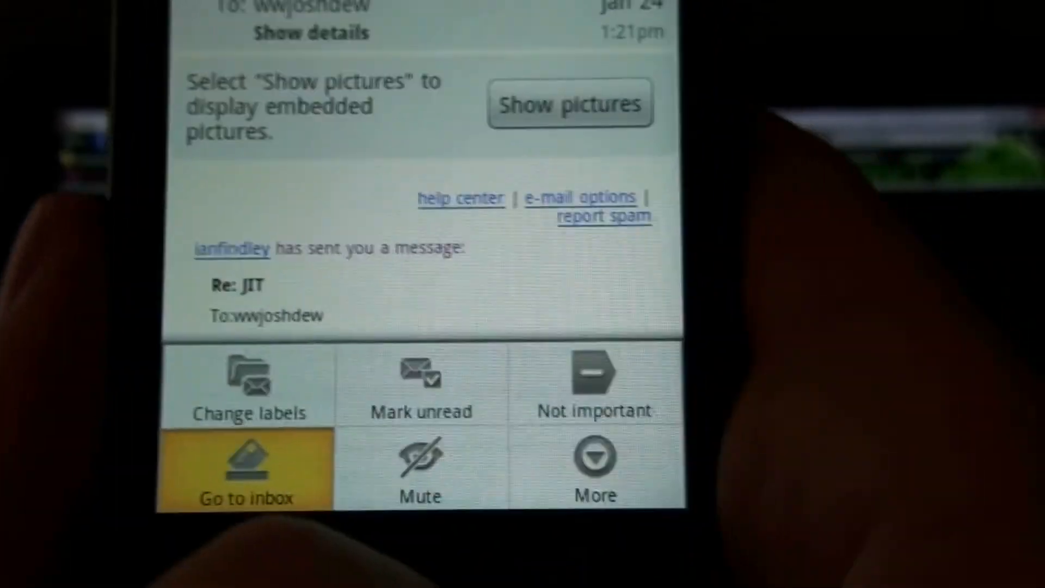
left_click(245, 467)
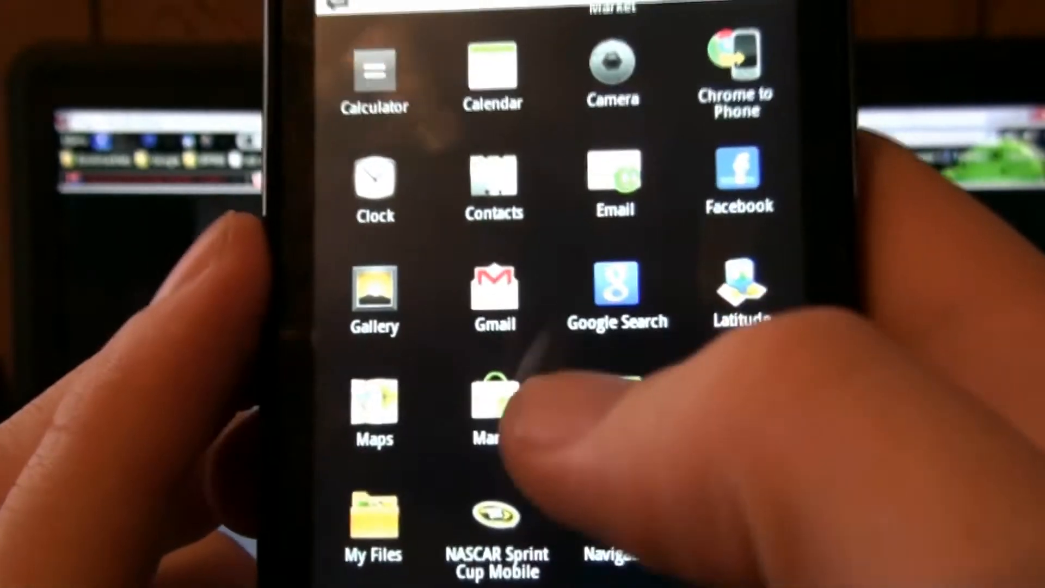
Open Sprint Hotspot from the app drawer, then back out toward Settings
scroll("down", 3)
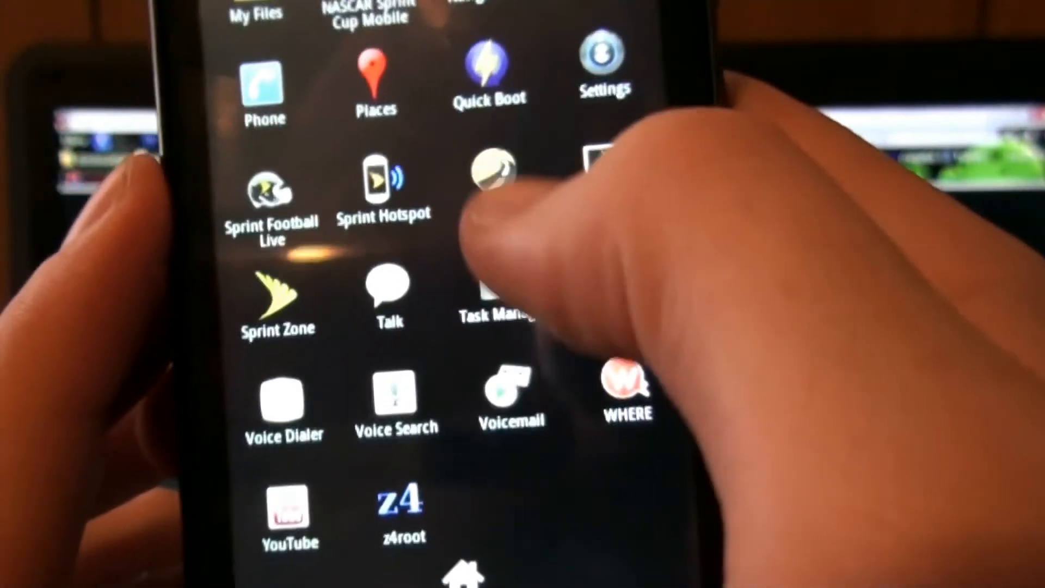
left_click(383, 180)
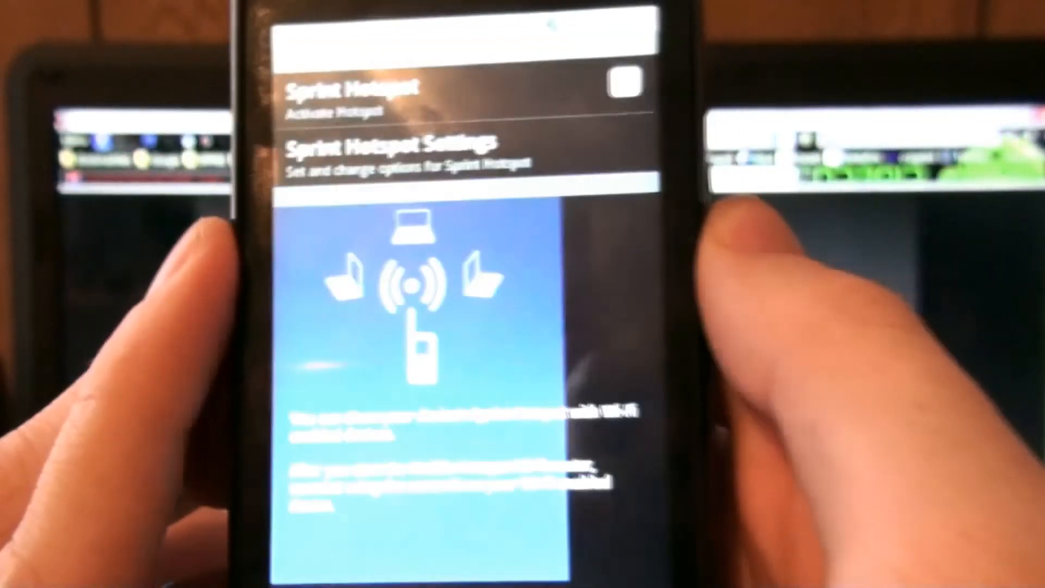
left_click(620, 83)
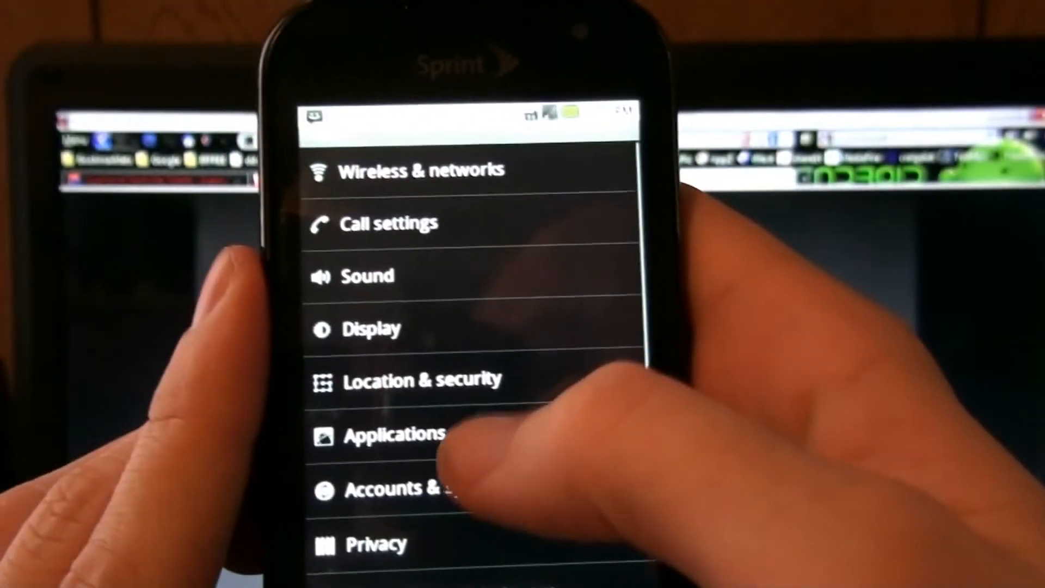
View the On SD card tab in Manage applications, showing Angry Birds
left_click(393, 433)
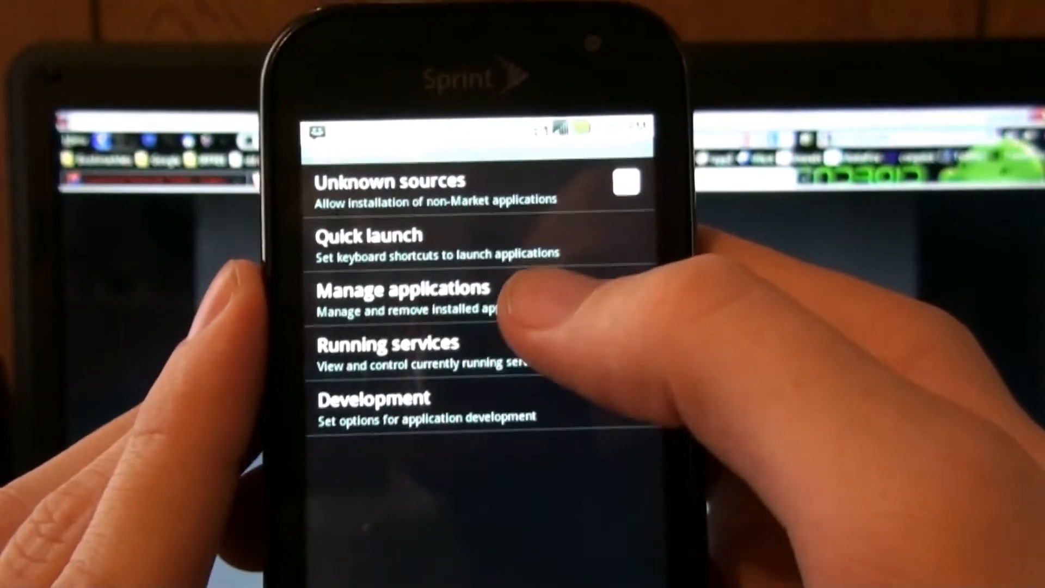
left_click(626, 181)
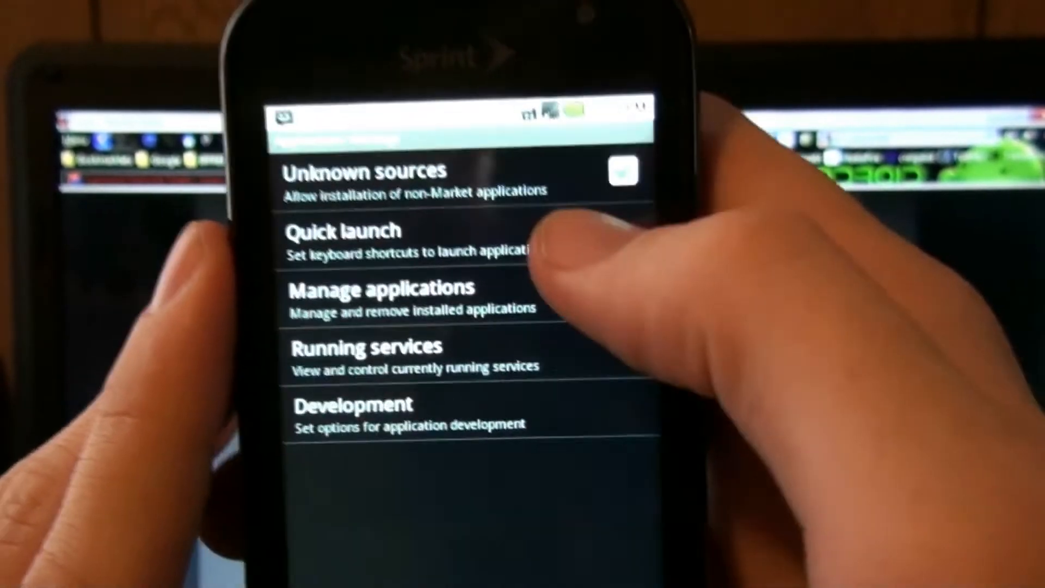
left_click(386, 297)
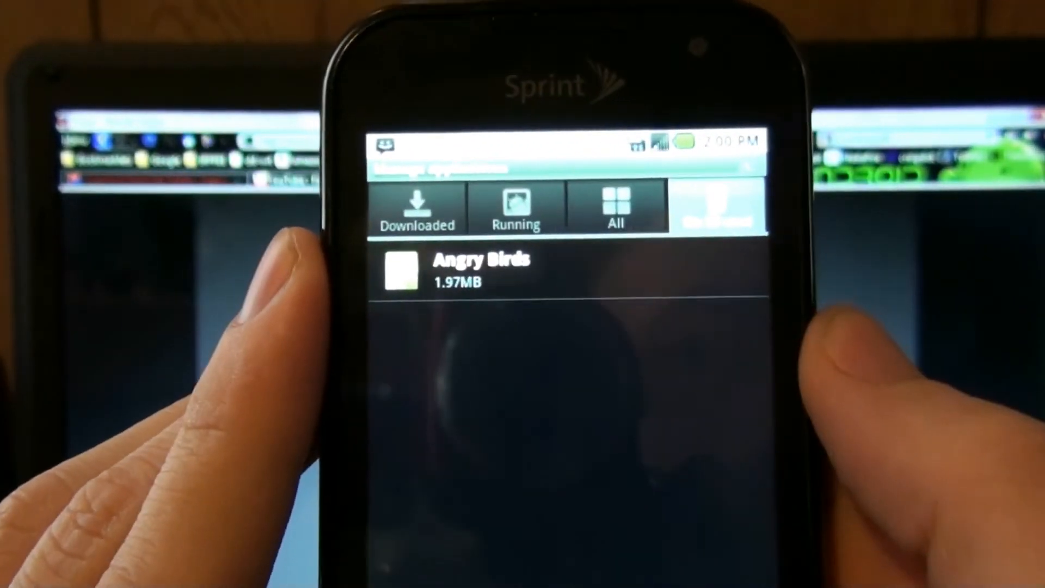
left_click(480, 270)
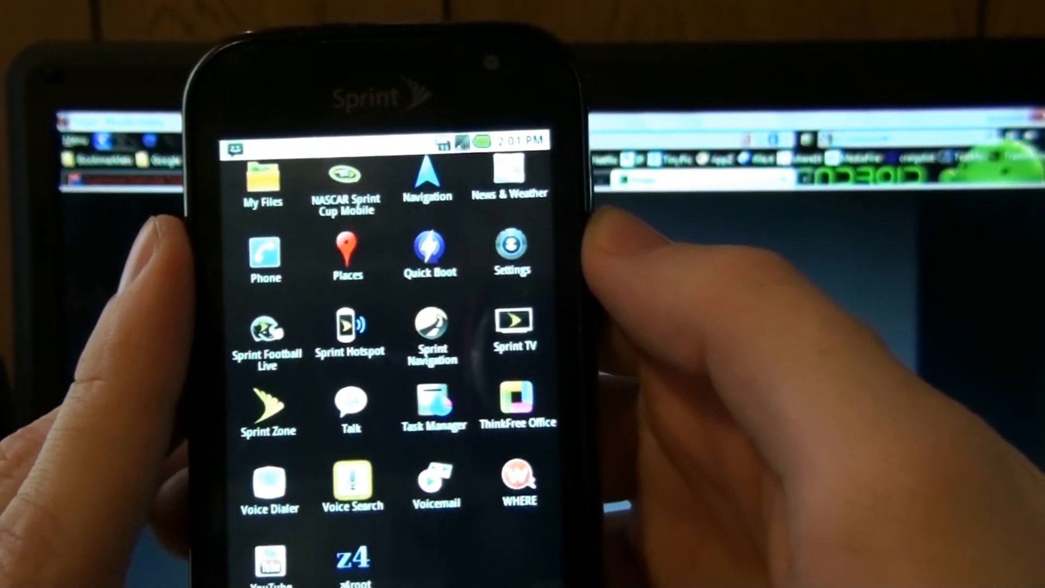
Open the Android and Me page via Voice Search, scroll it, then return home
left_click(353, 480)
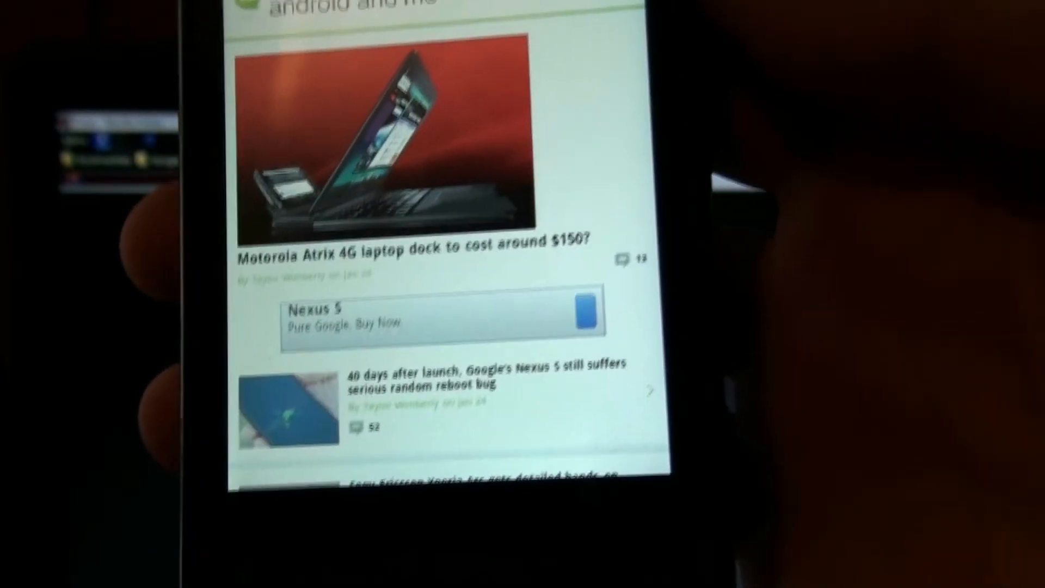
scroll("down", 3)
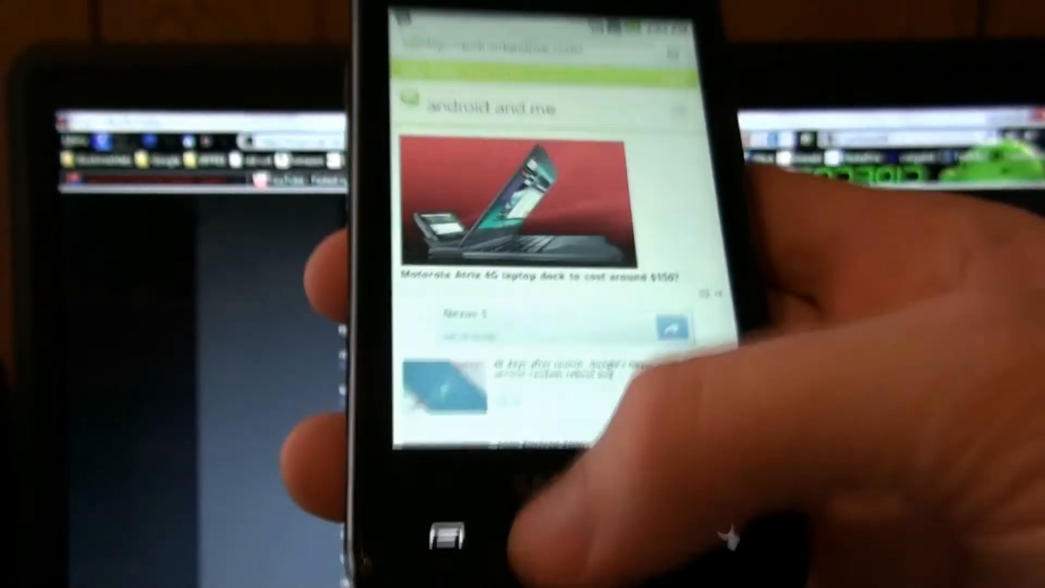
left_click(446, 537)
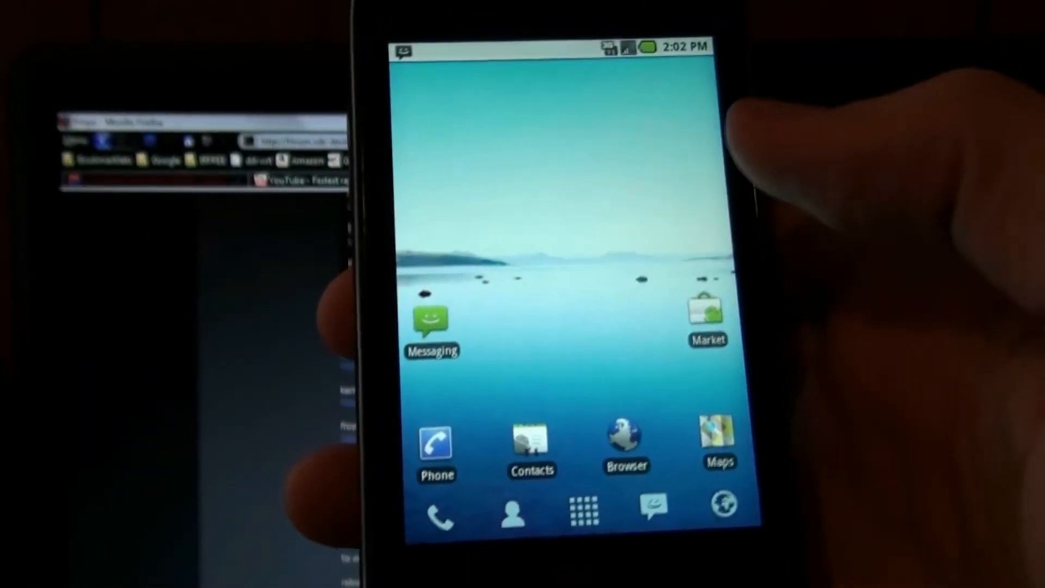
Open the app drawer from the home screen and tap the z4root entry
left_click(579, 506)
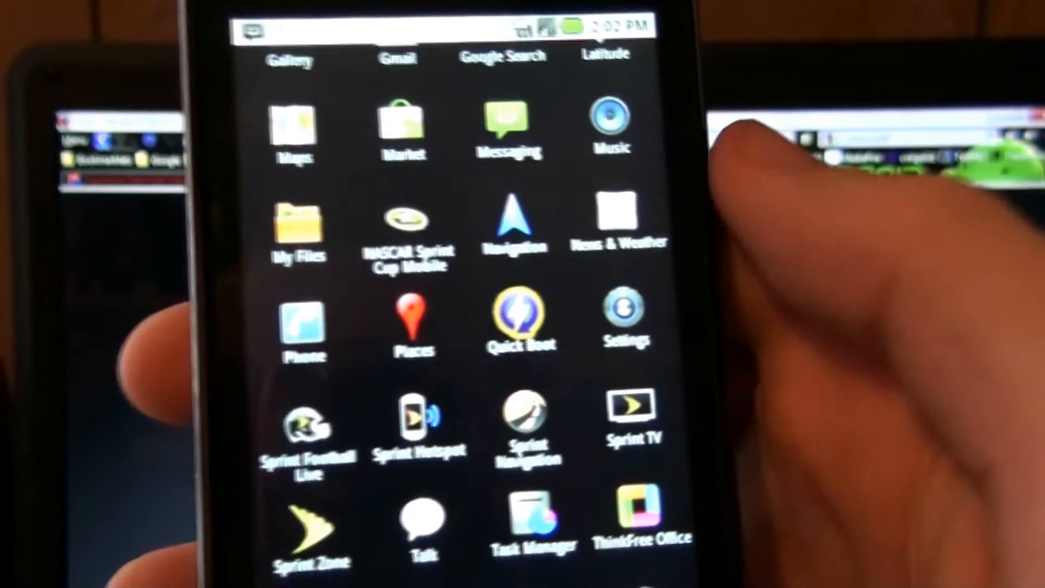
left_click(520, 317)
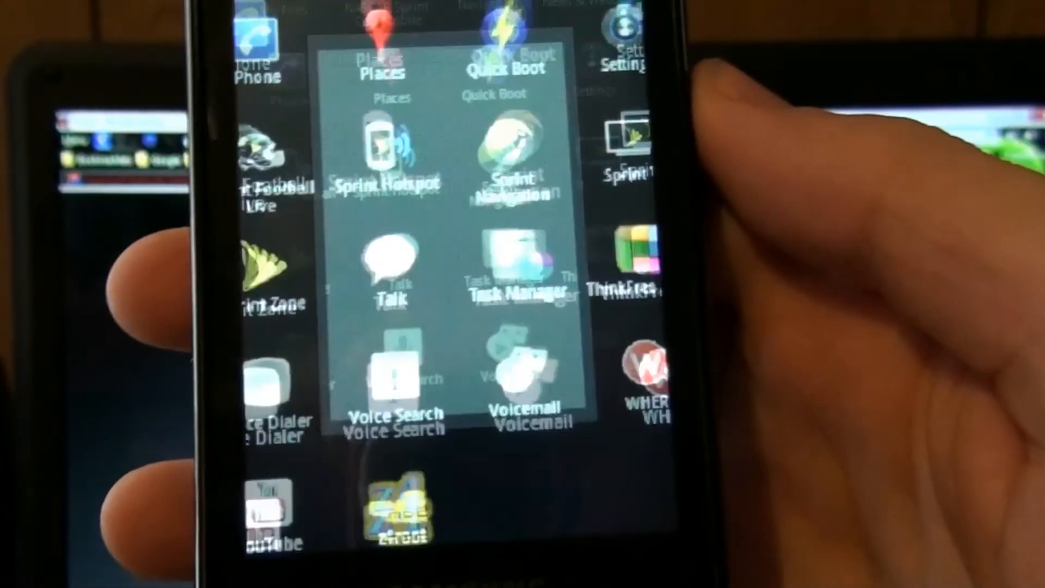
Launch z4root and choose Temporary Root so its spinner starts
left_click(397, 514)
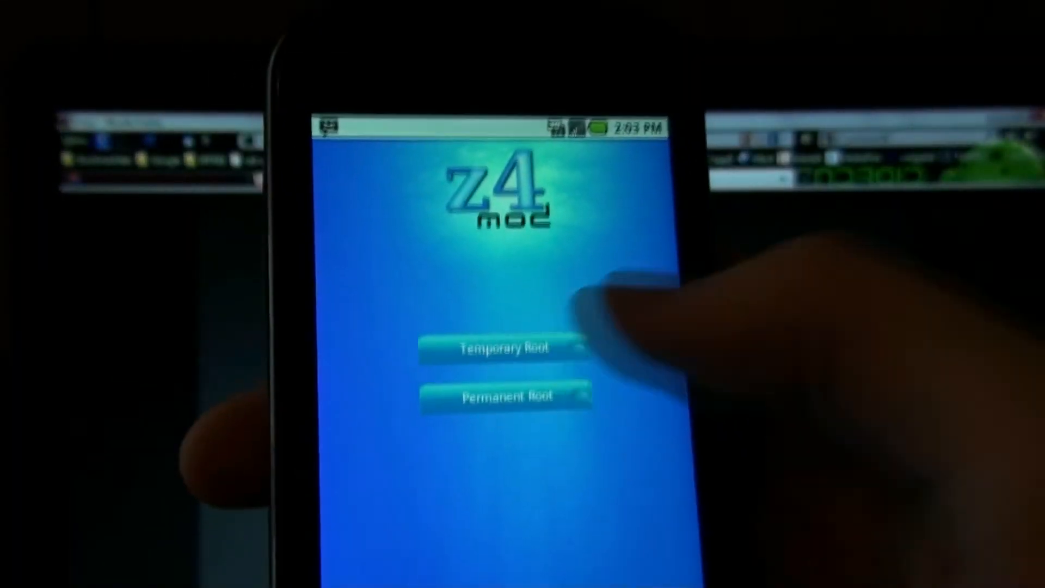
left_click(505, 348)
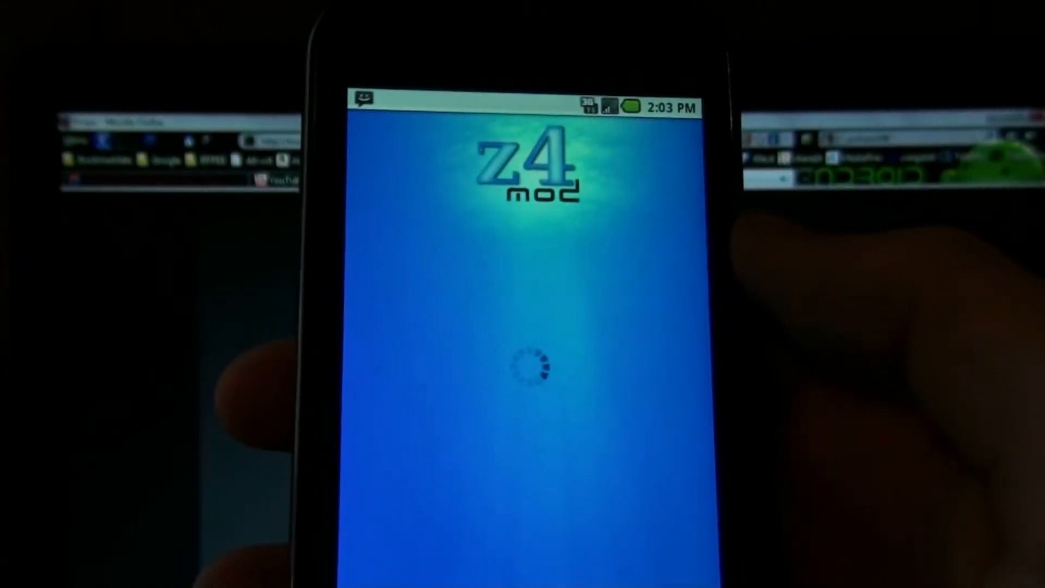